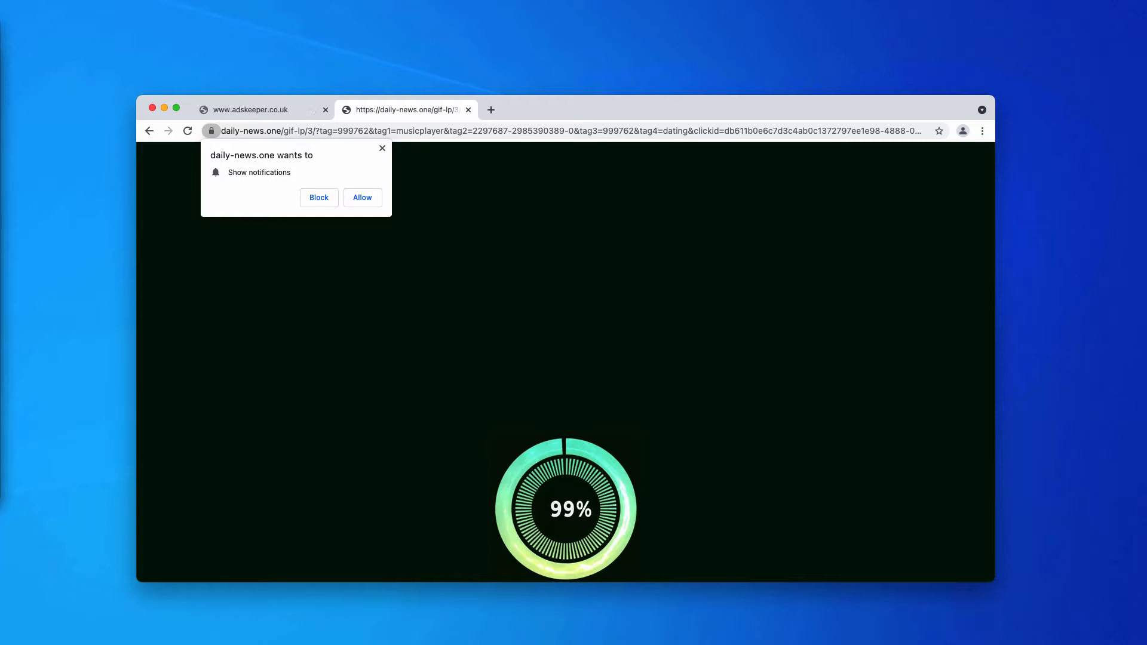
Step: Allow daily-news.one to show notifications from its permission prompt
click(325, 109)
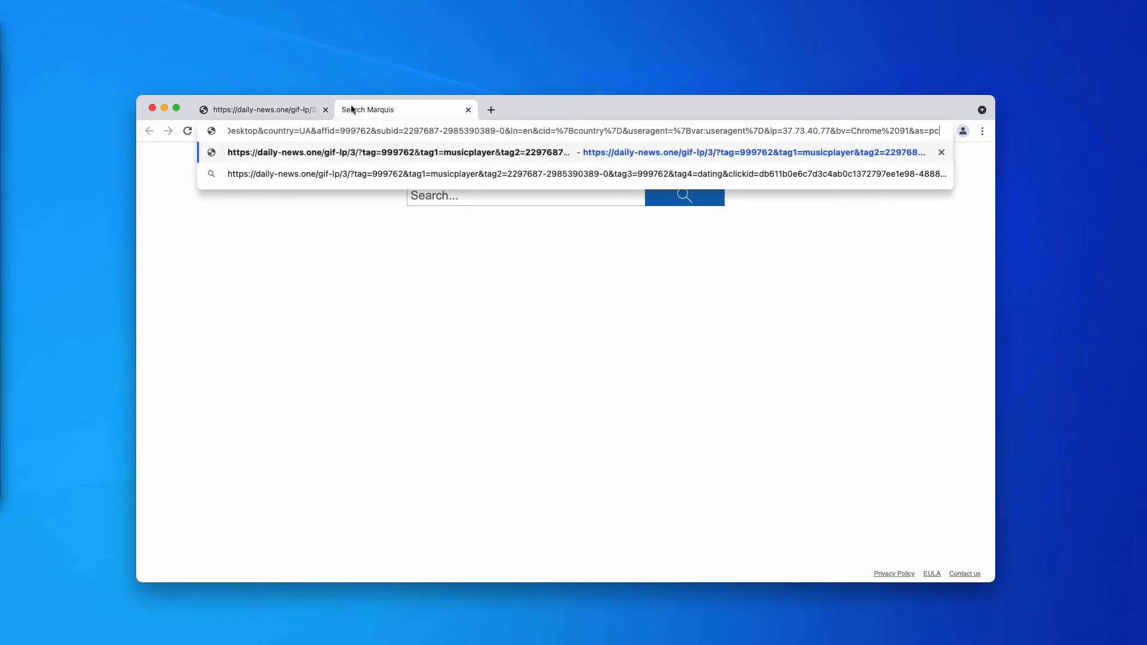
click(398, 152)
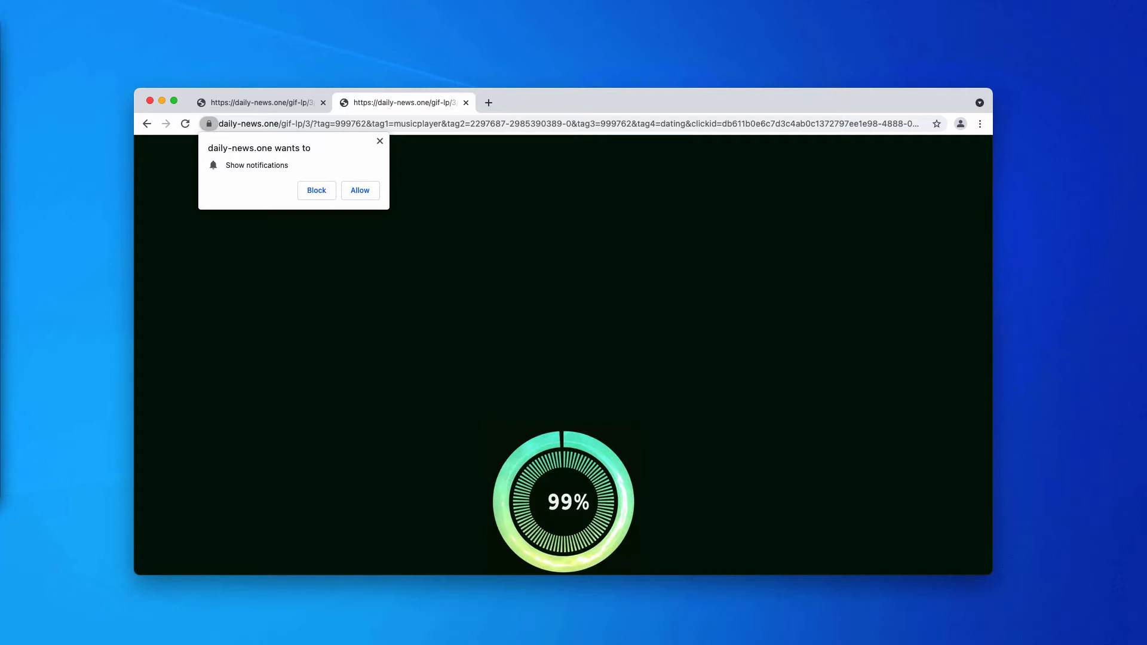
mouse_move(126, 269)
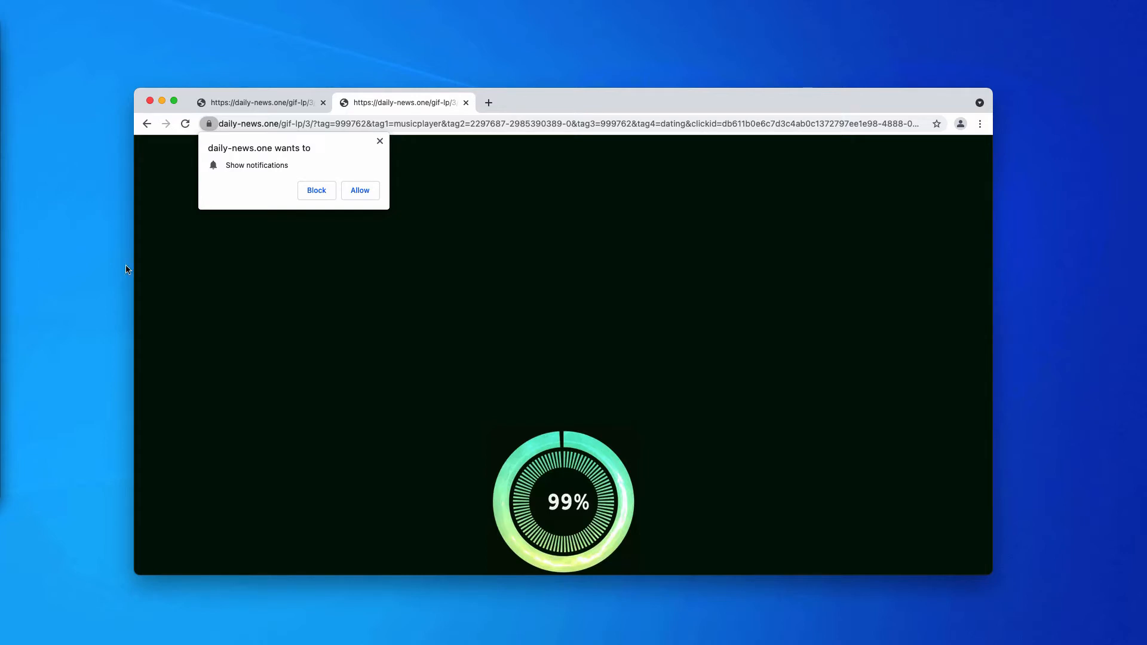
mouse_move(392, 212)
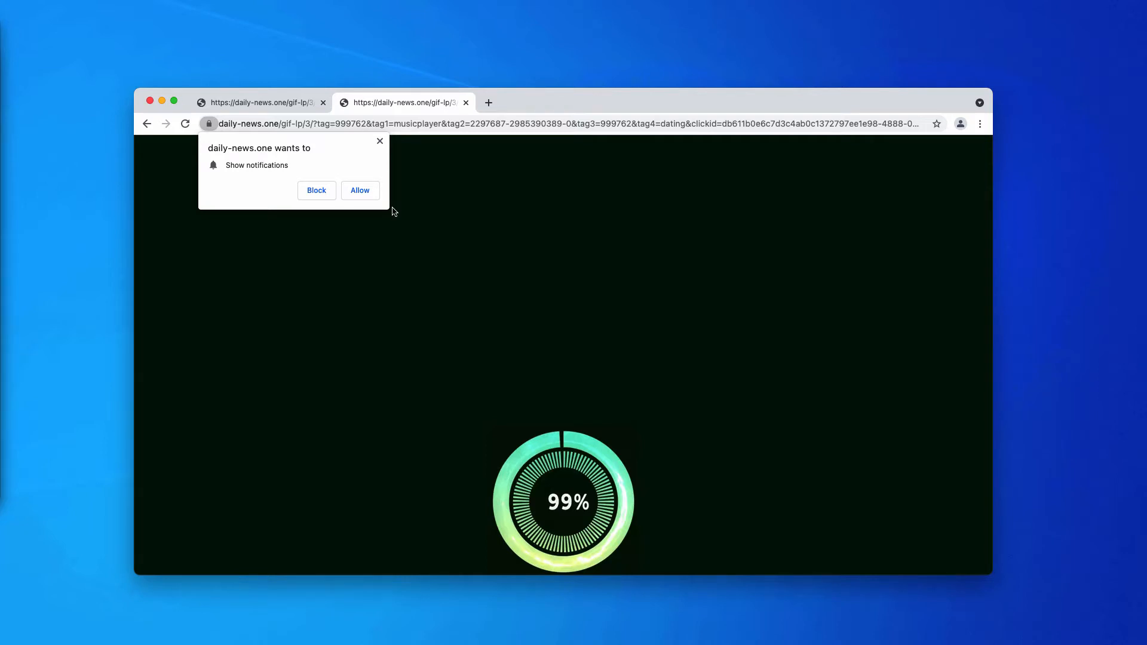
click(260, 102)
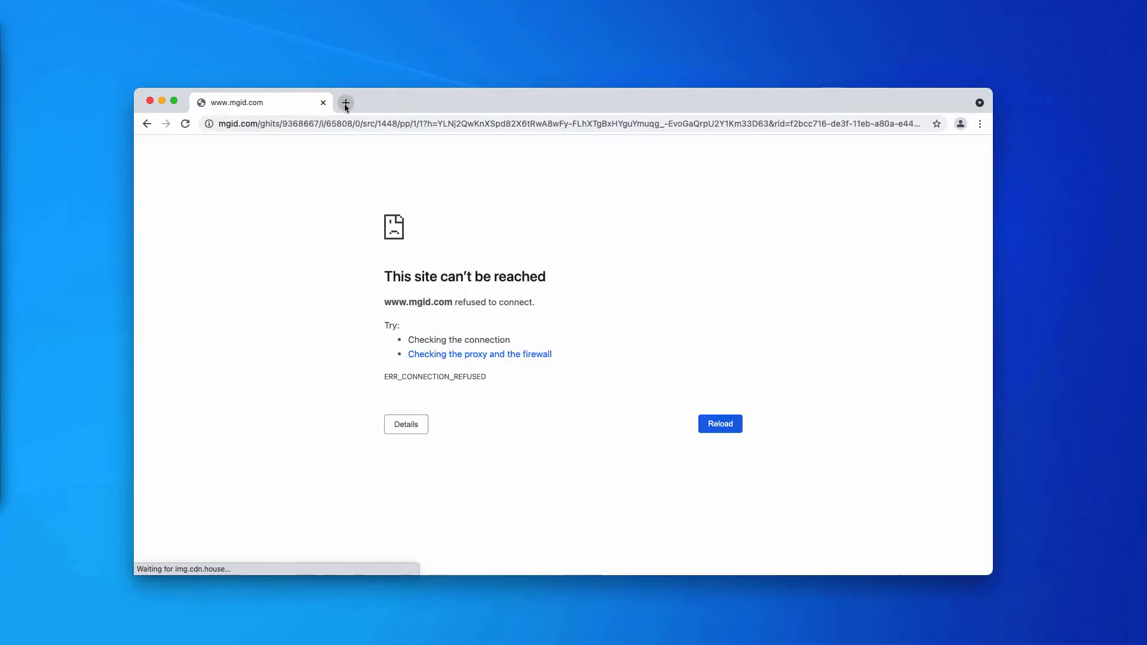
click(345, 102)
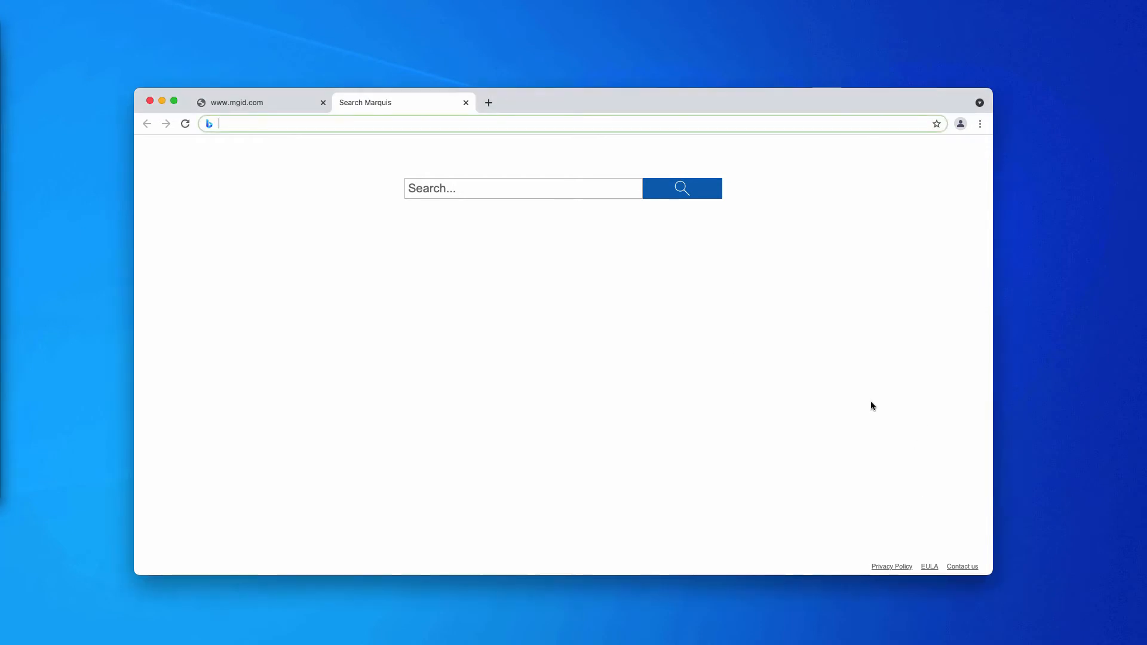
mouse_move(1052, 392)
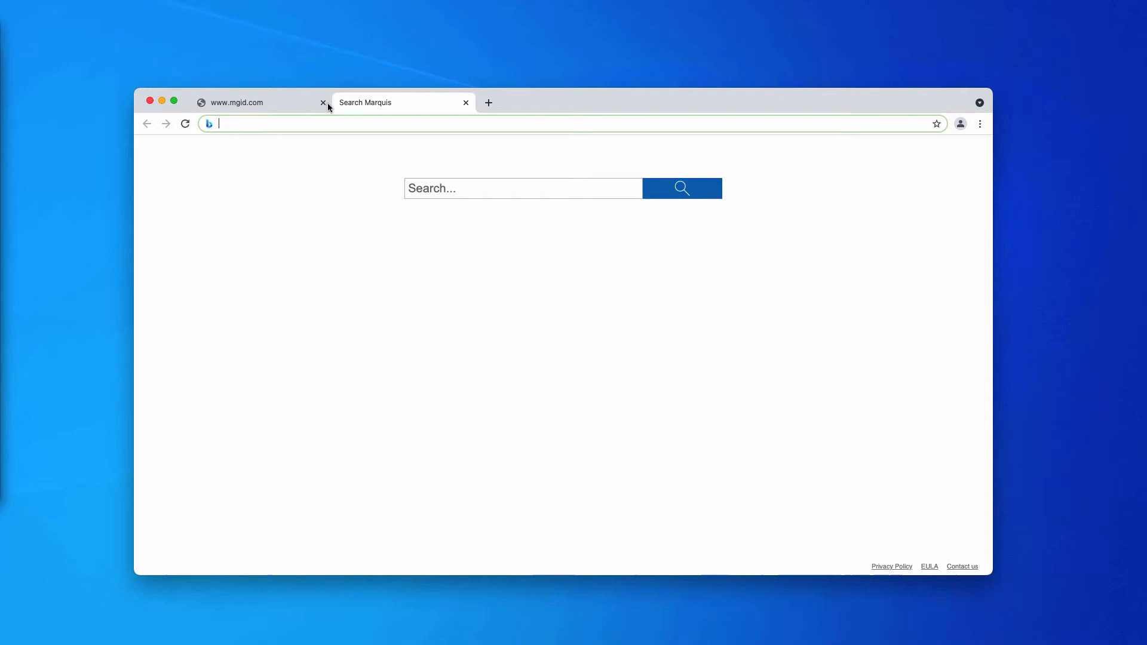
click(323, 102)
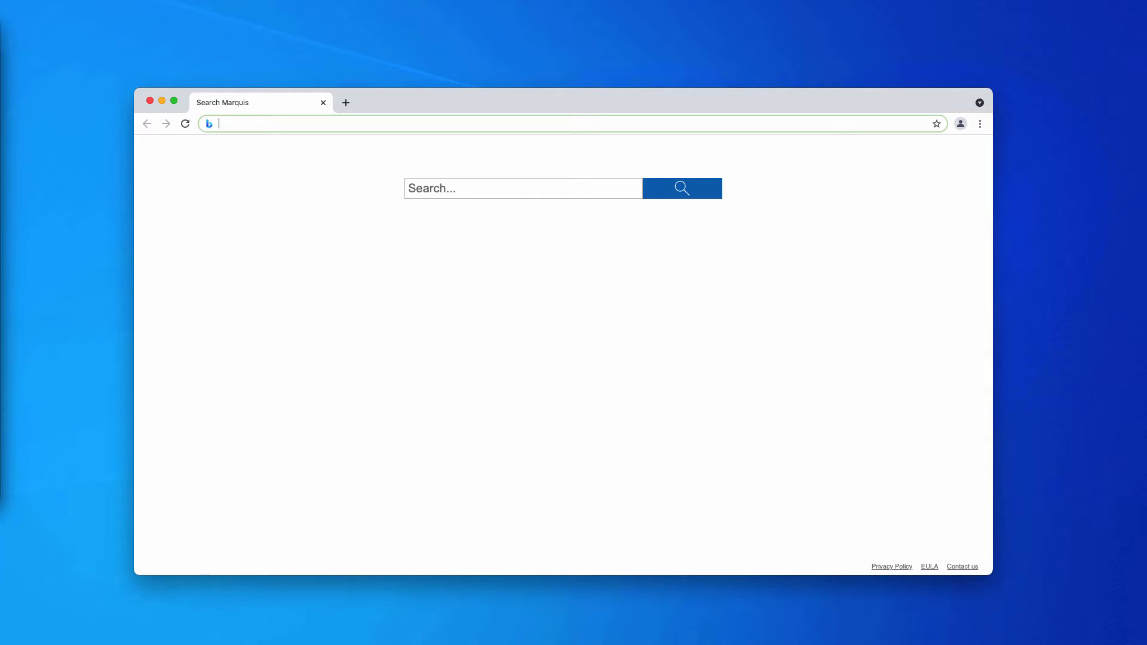
mouse_move(707, 290)
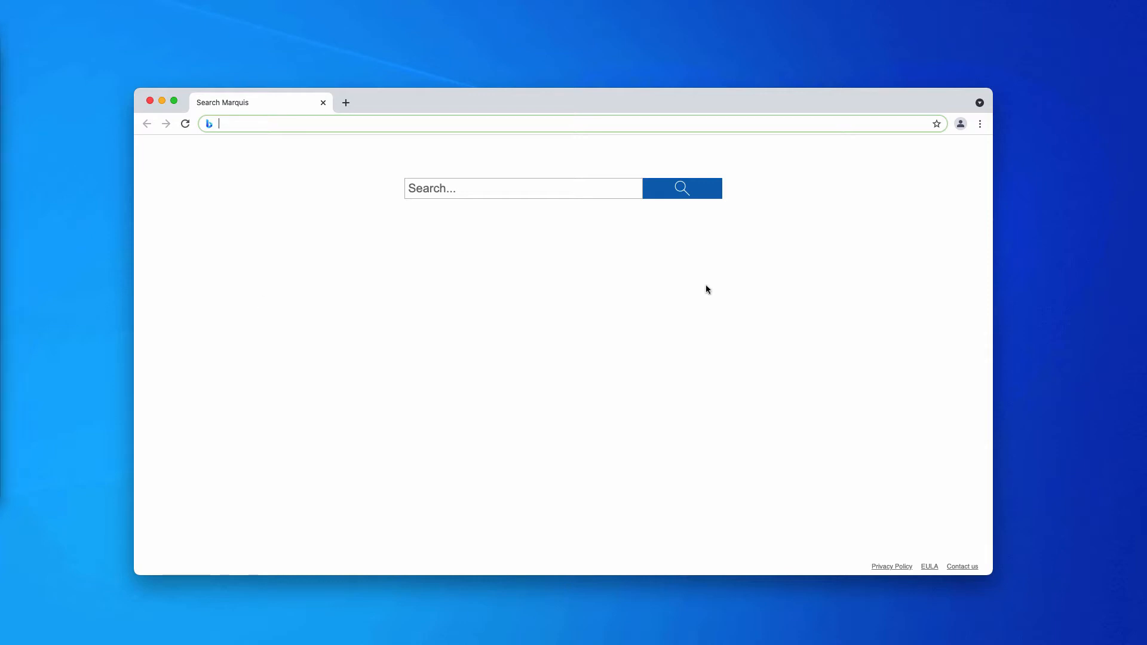
Step: In Site settings > Notifications, remove daily-news.one and open news-central.org's actions
click(980, 123)
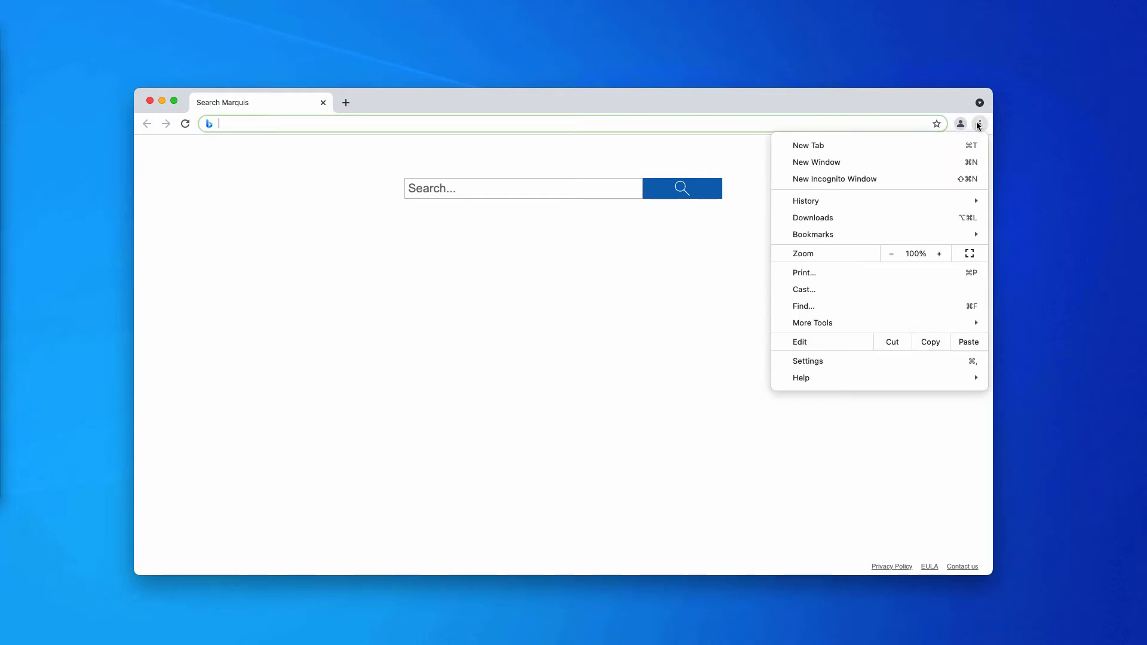
mouse_move(822, 352)
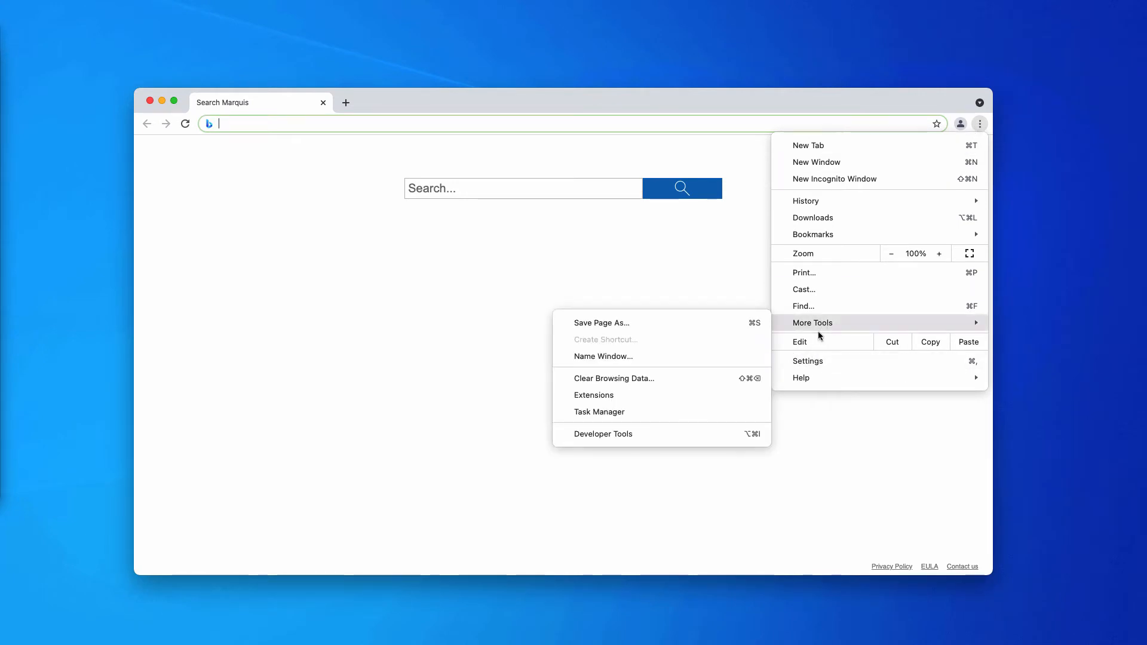
click(808, 361)
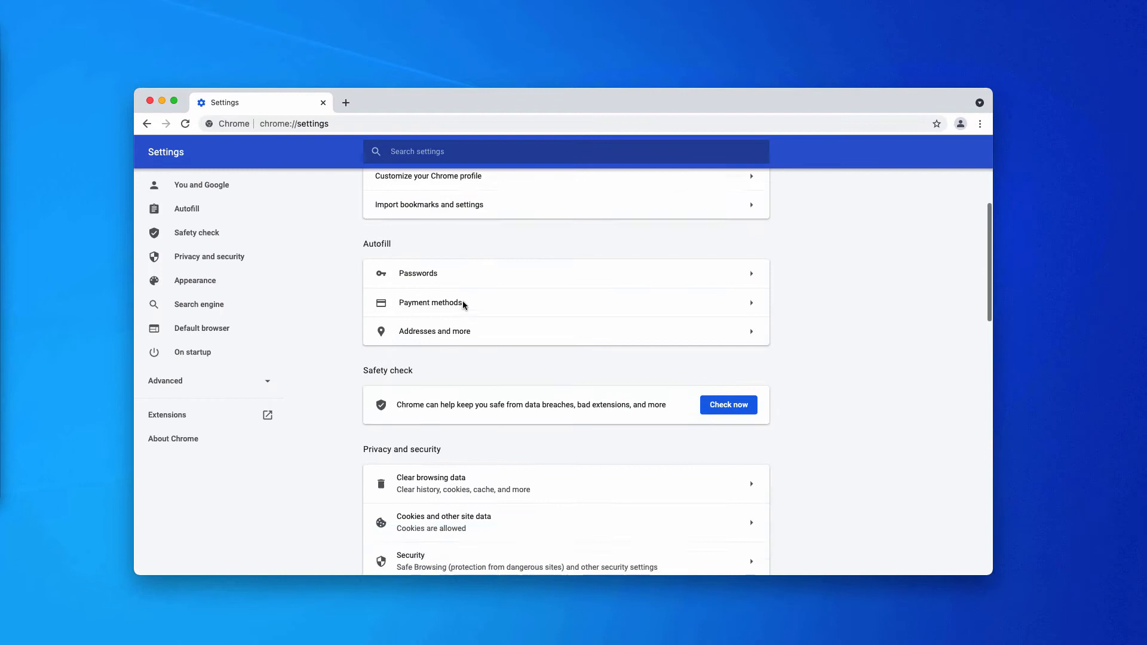
scroll(down, 3)
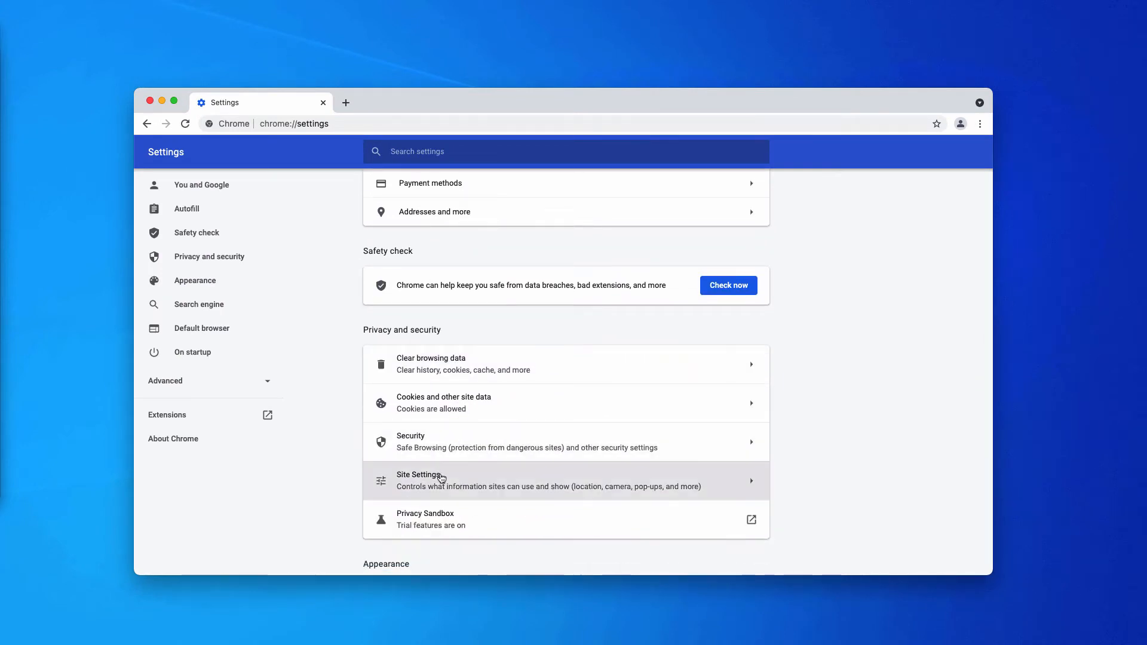
click(420, 480)
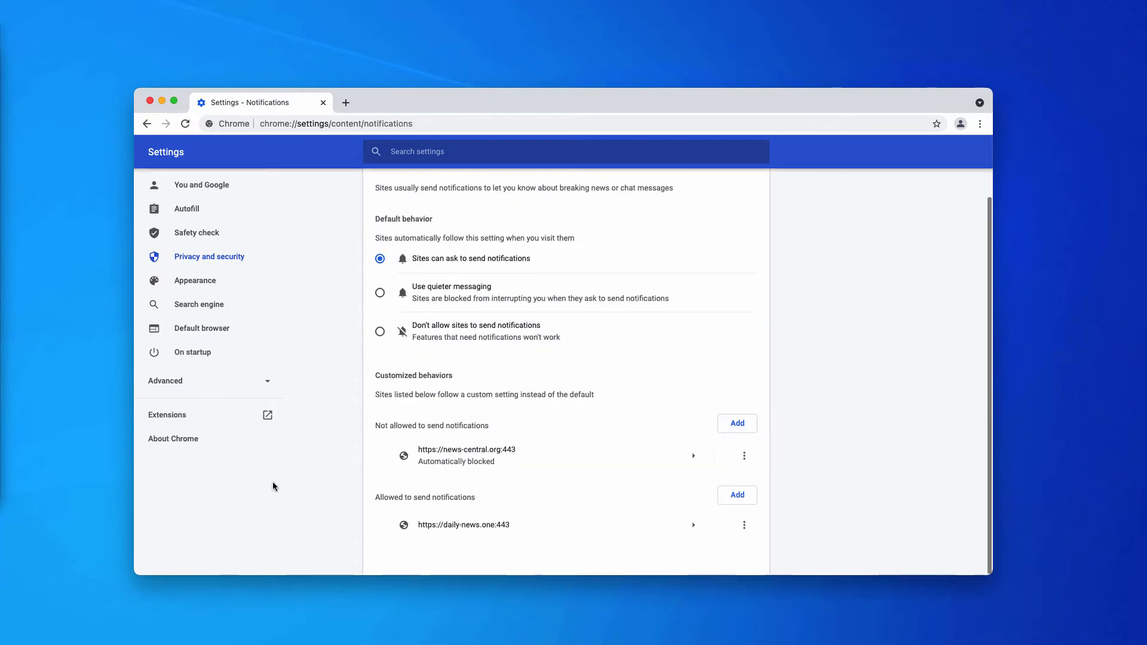
mouse_move(424, 496)
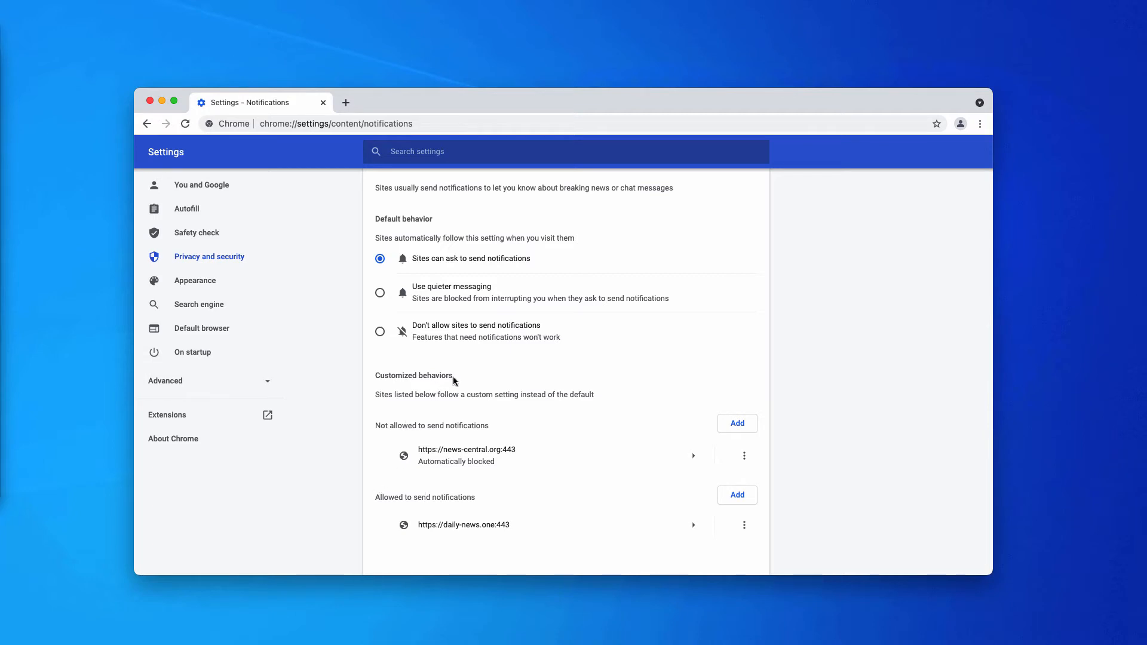
mouse_move(387, 514)
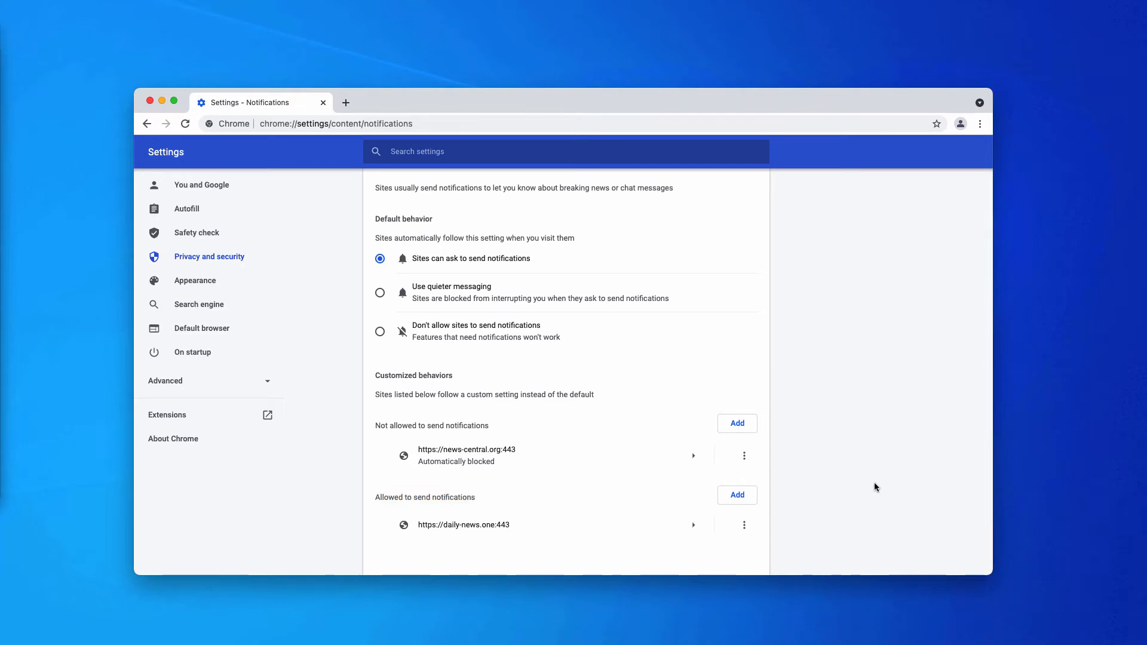
mouse_move(462, 537)
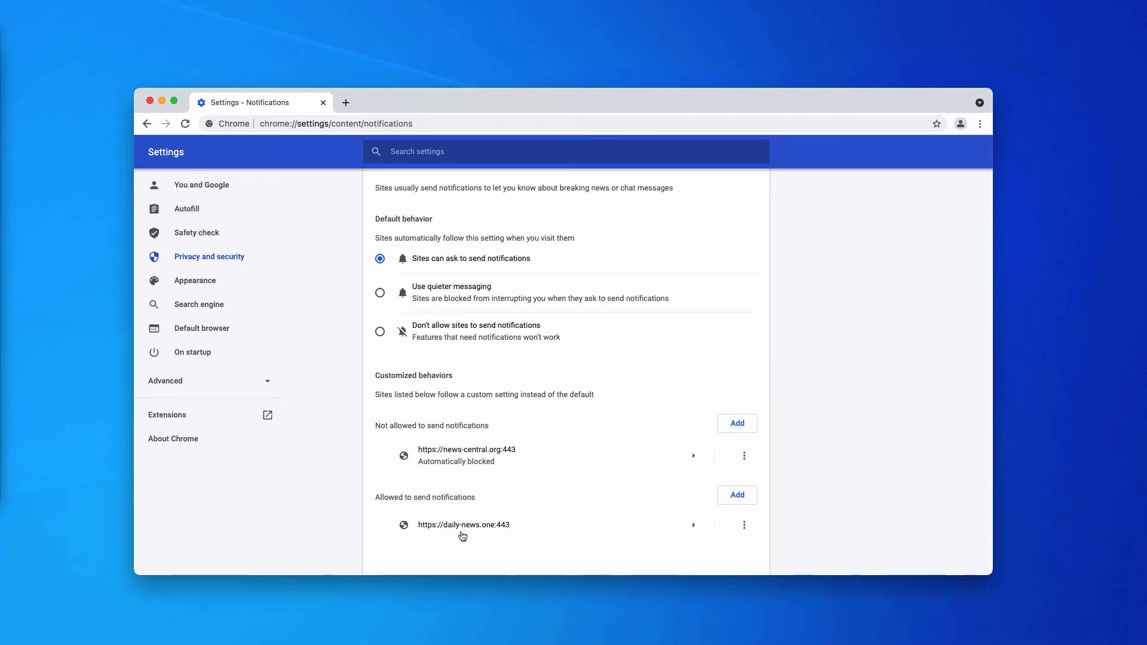
click(743, 456)
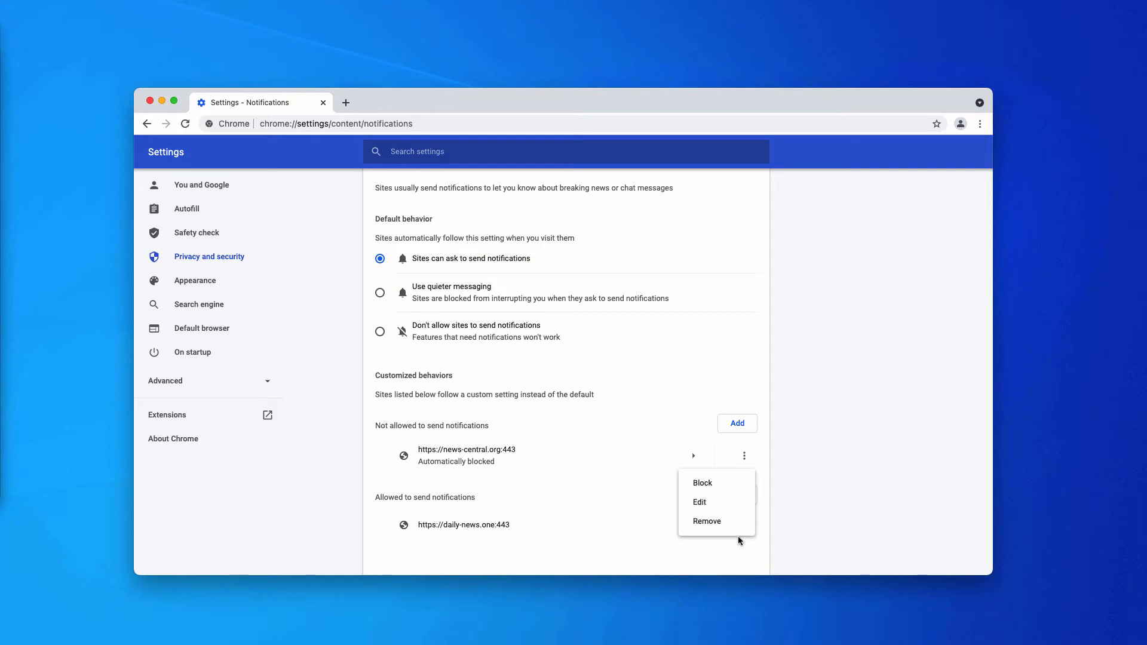
click(706, 521)
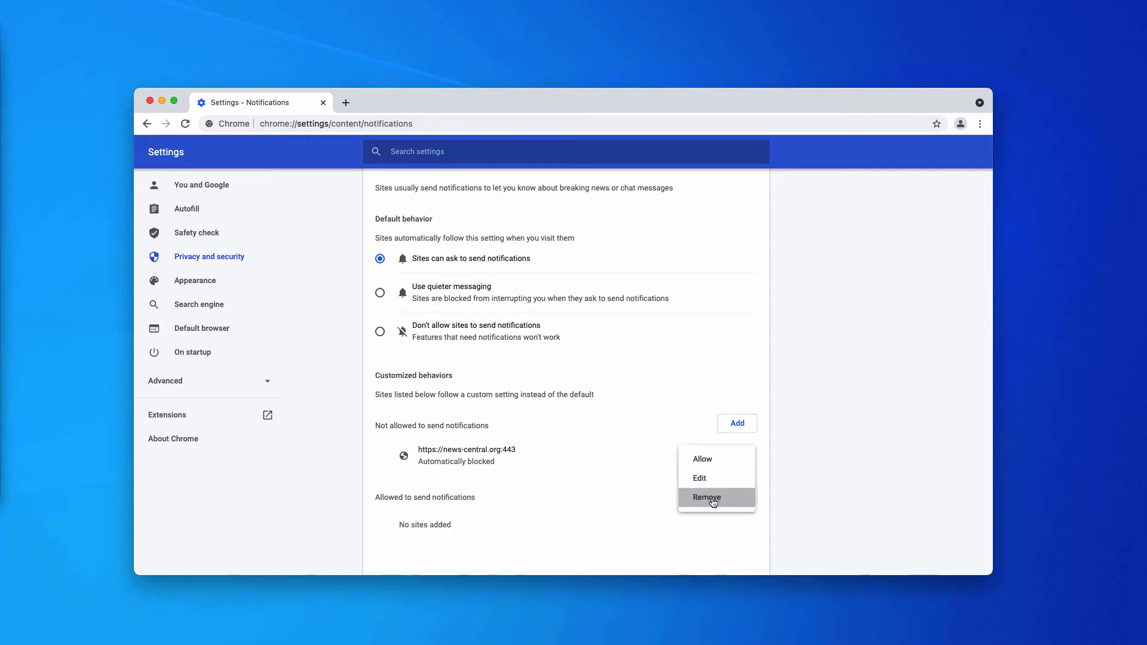
click(707, 498)
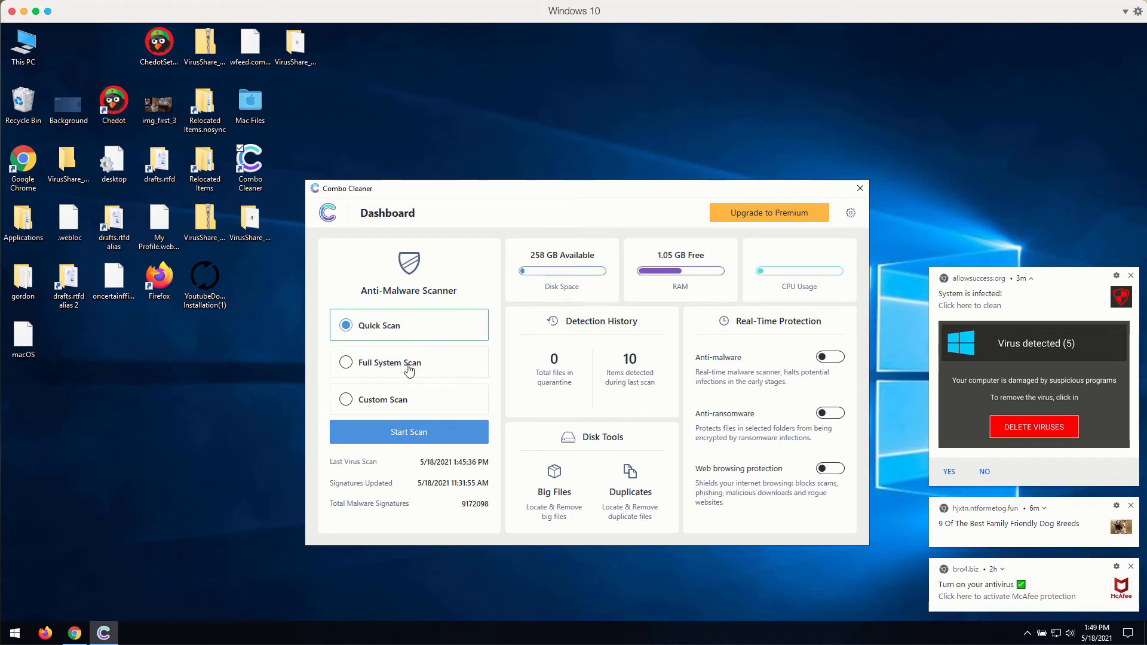
click(408, 431)
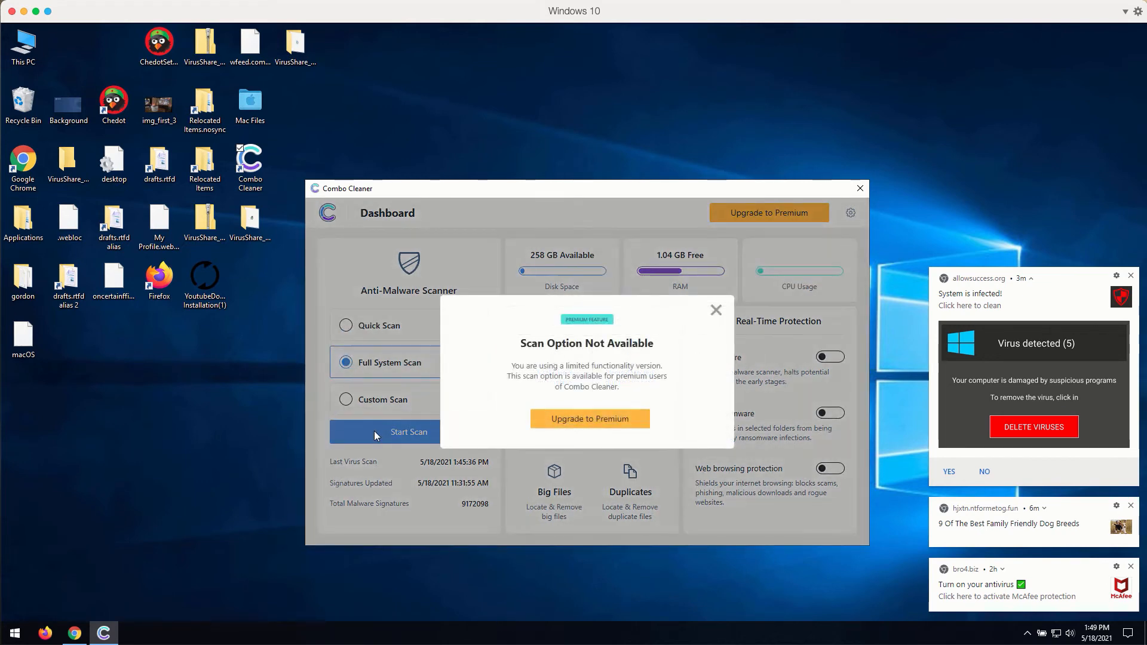
click(715, 310)
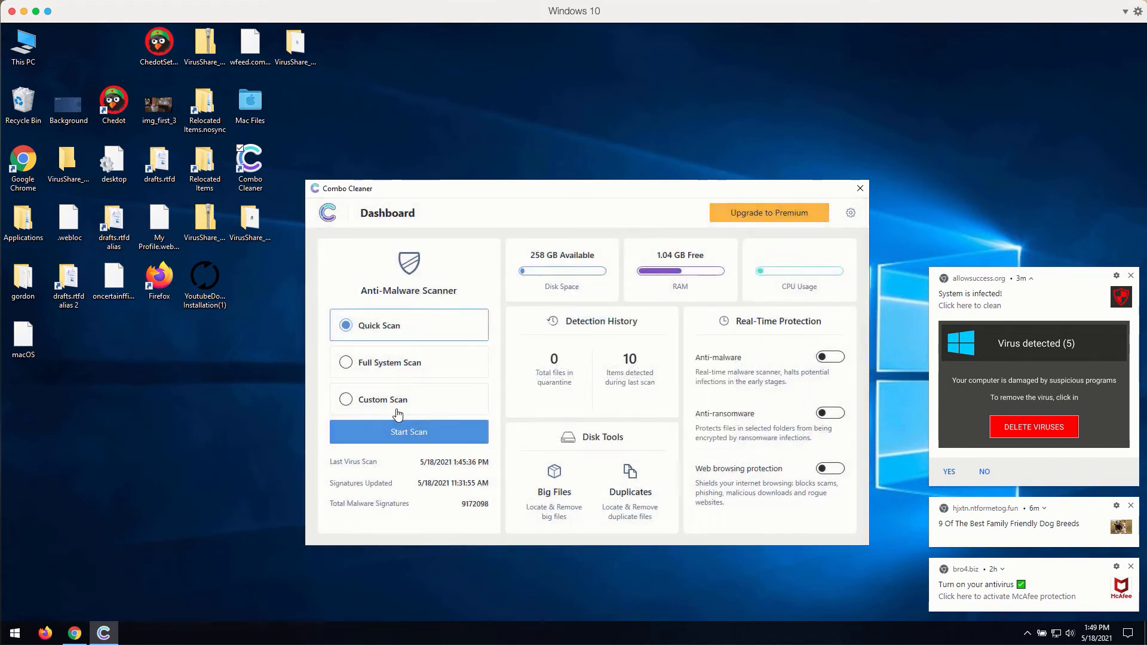
click(408, 431)
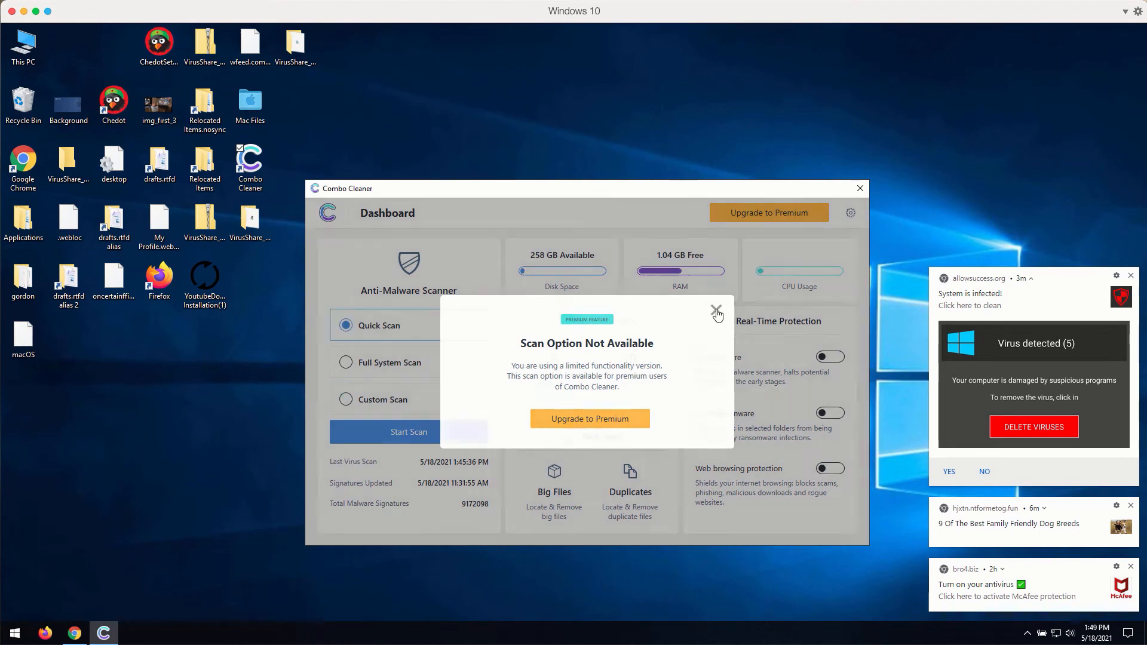
click(716, 310)
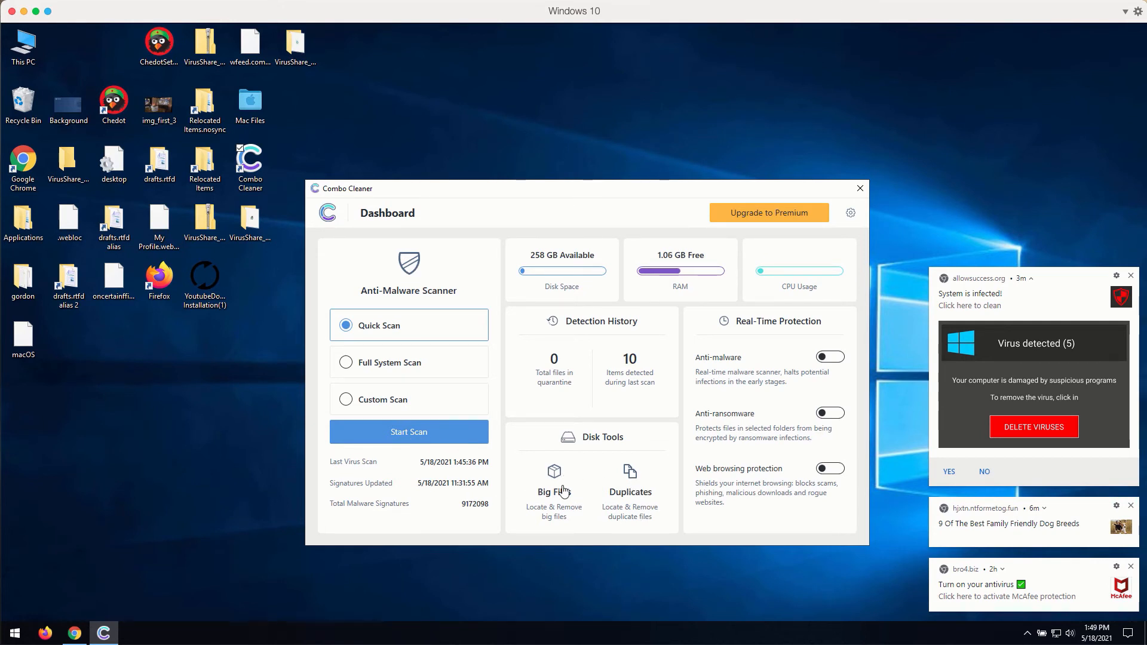
click(553, 476)
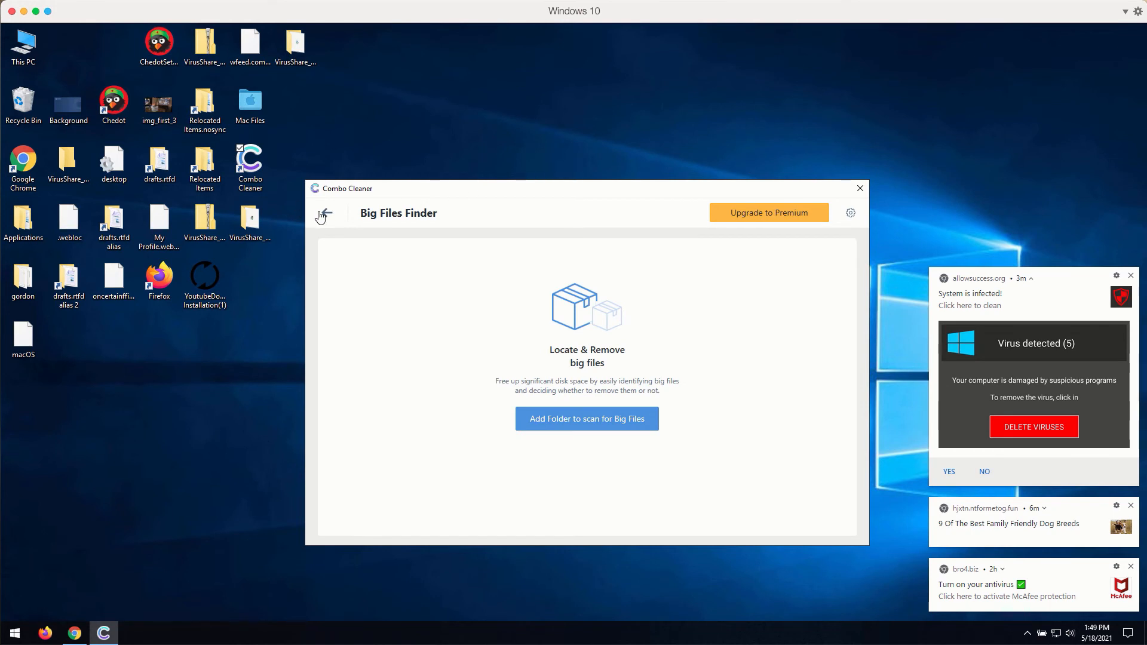
click(323, 213)
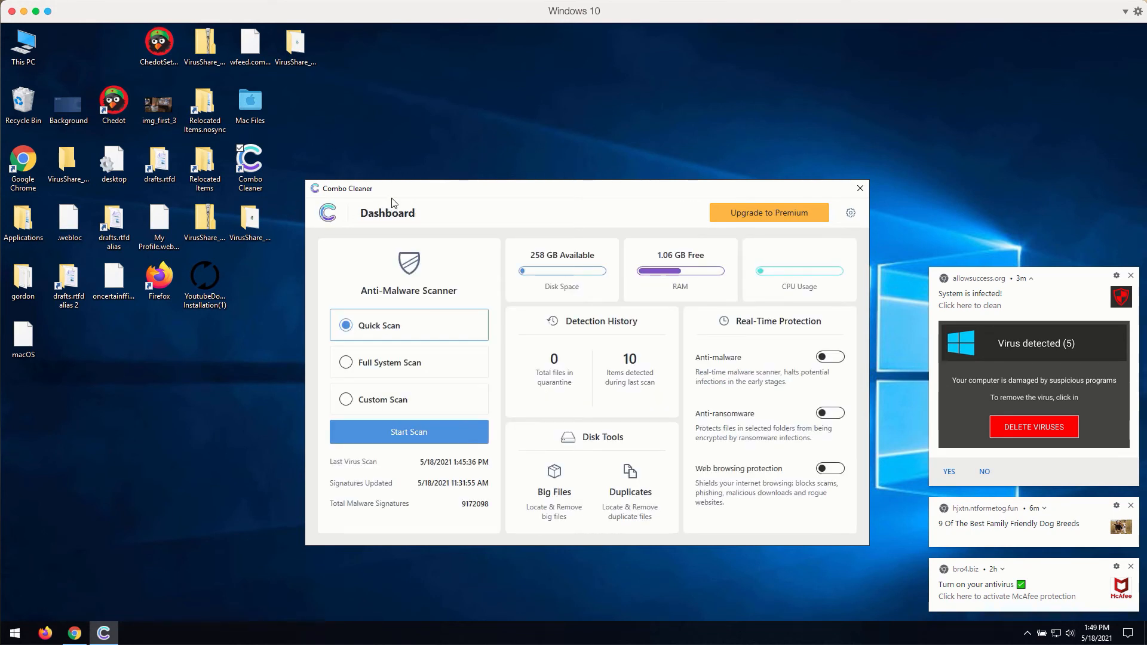
mouse_move(405, 193)
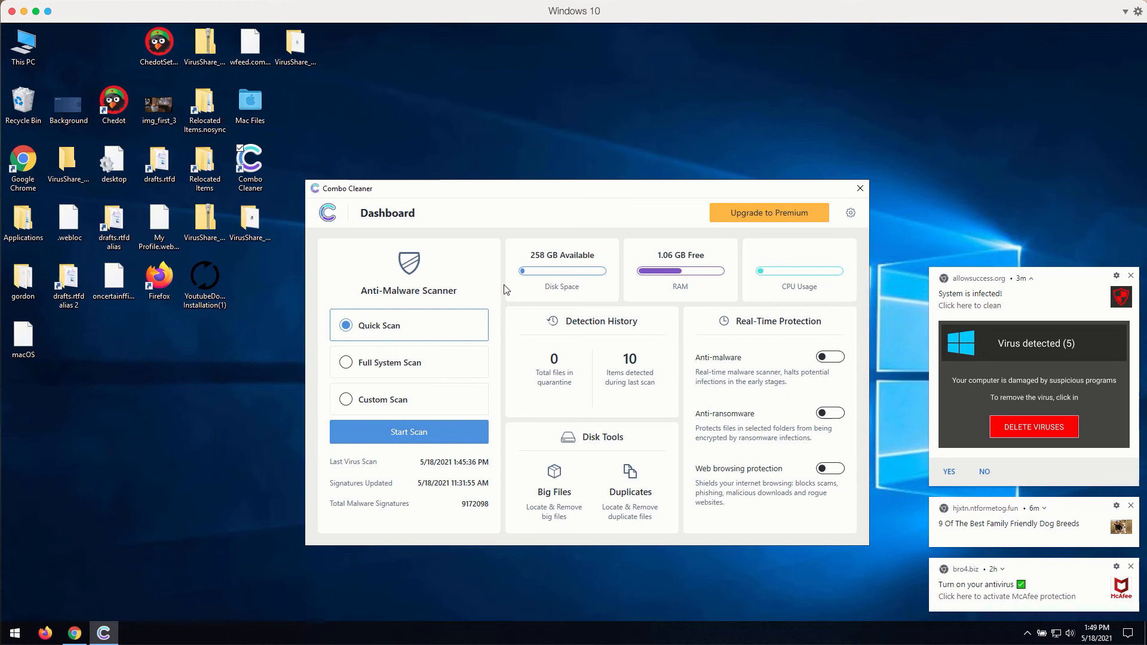
Step: Start a Combo Cleaner quick scan, then cancel it and confirm Yes
click(408, 431)
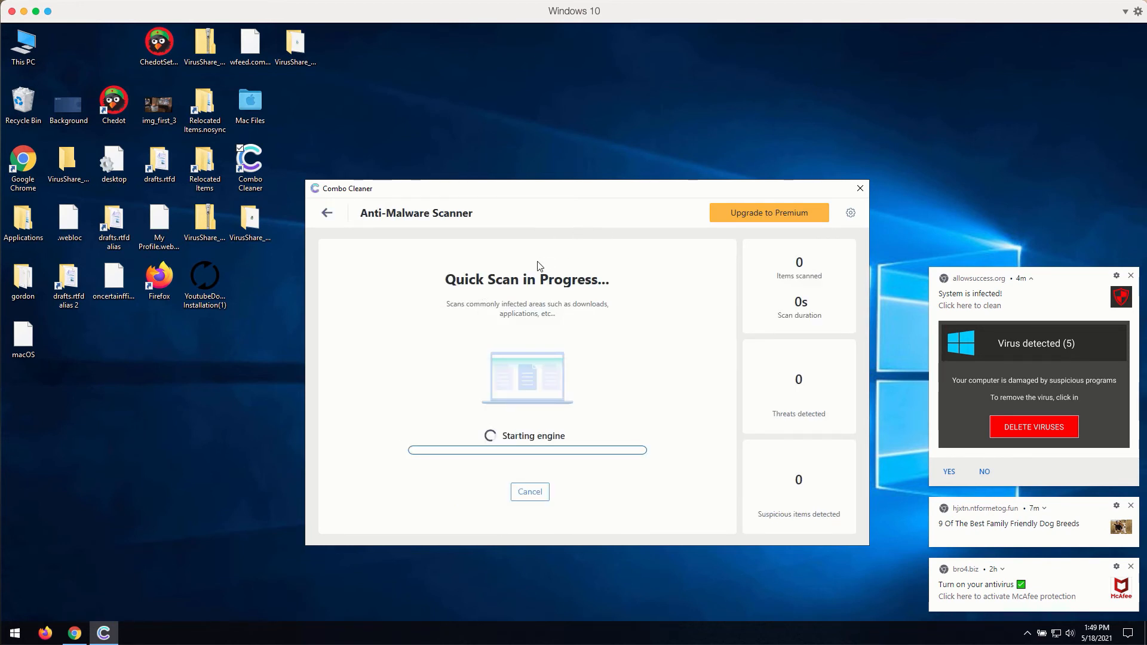
mouse_move(609, 213)
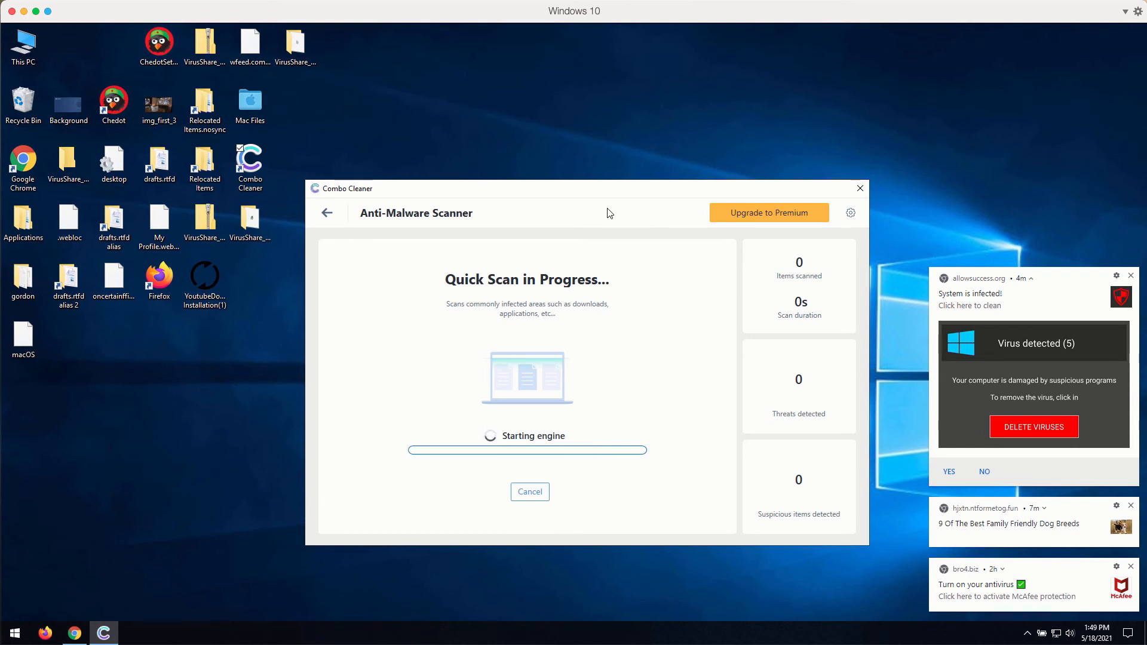
mouse_move(593, 202)
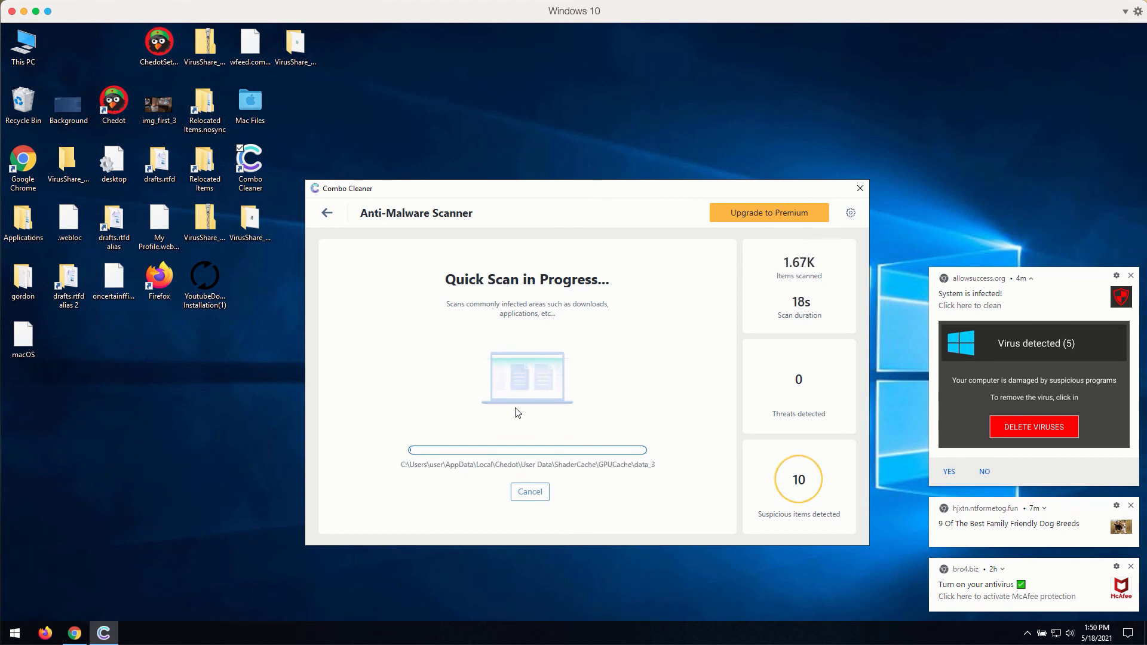
click(529, 491)
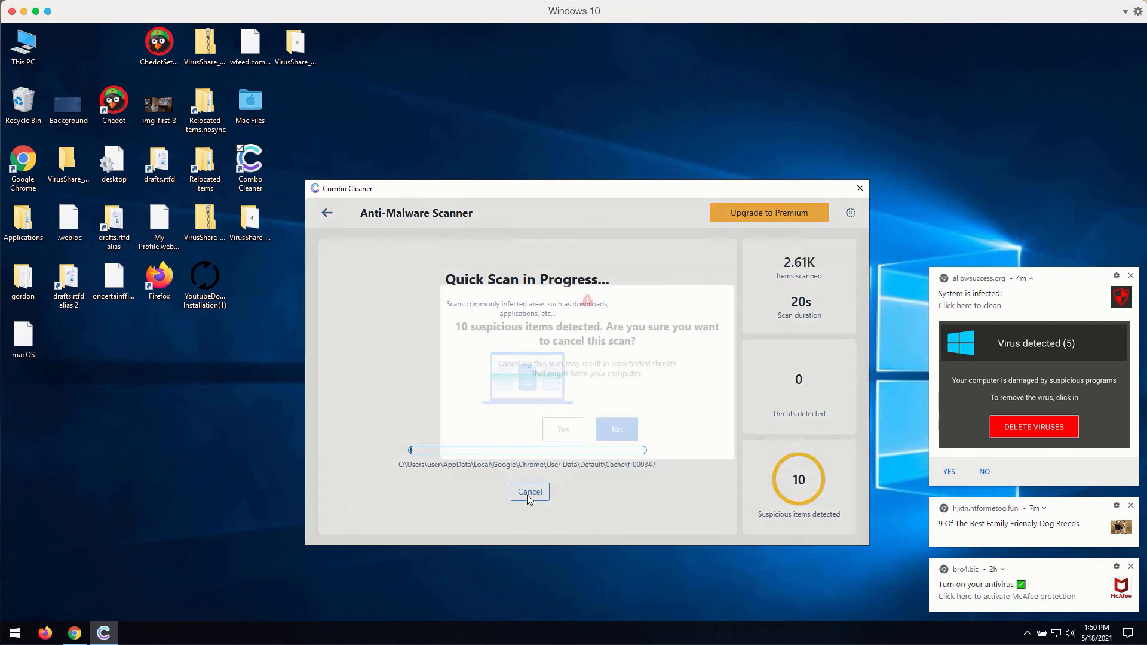
click(529, 492)
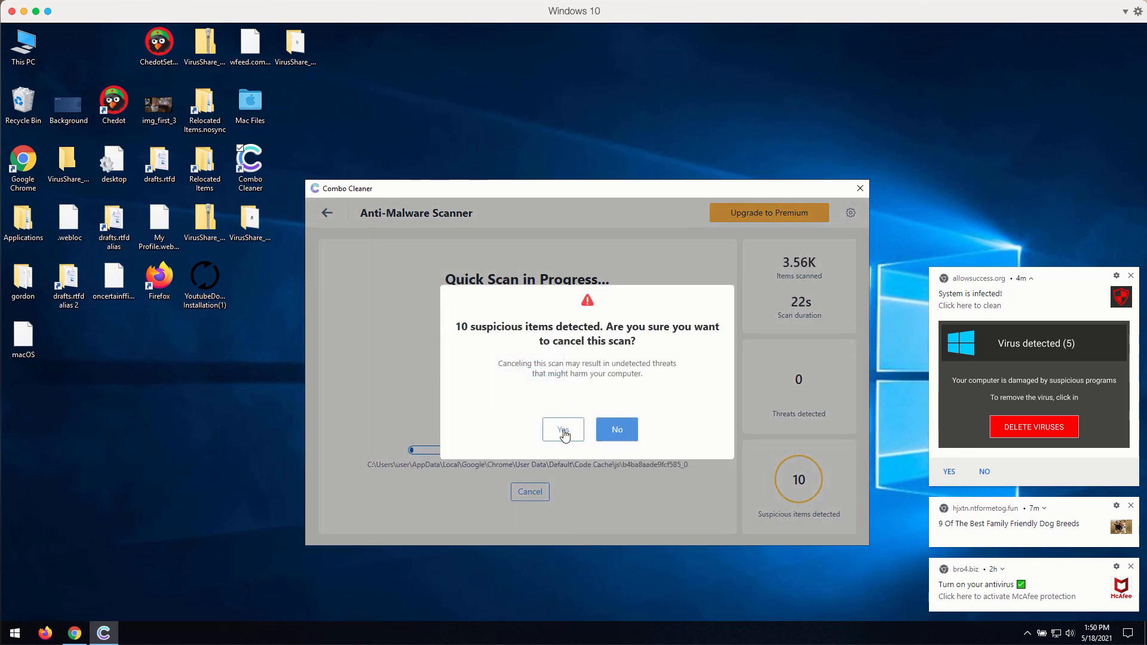
click(616, 430)
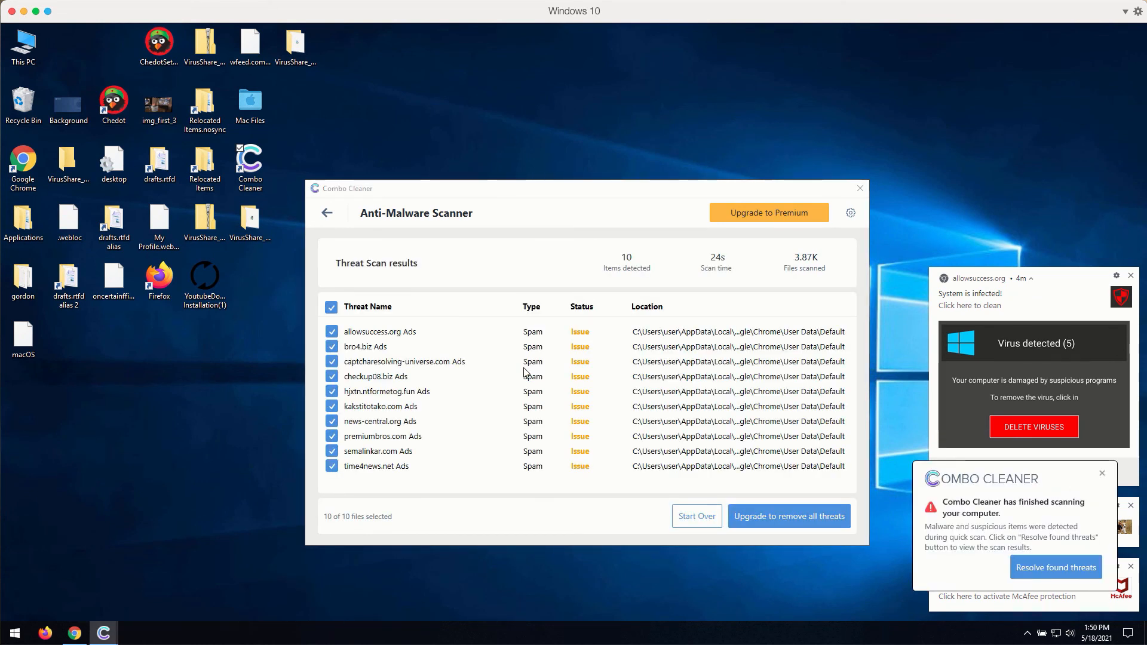
mouse_move(619, 201)
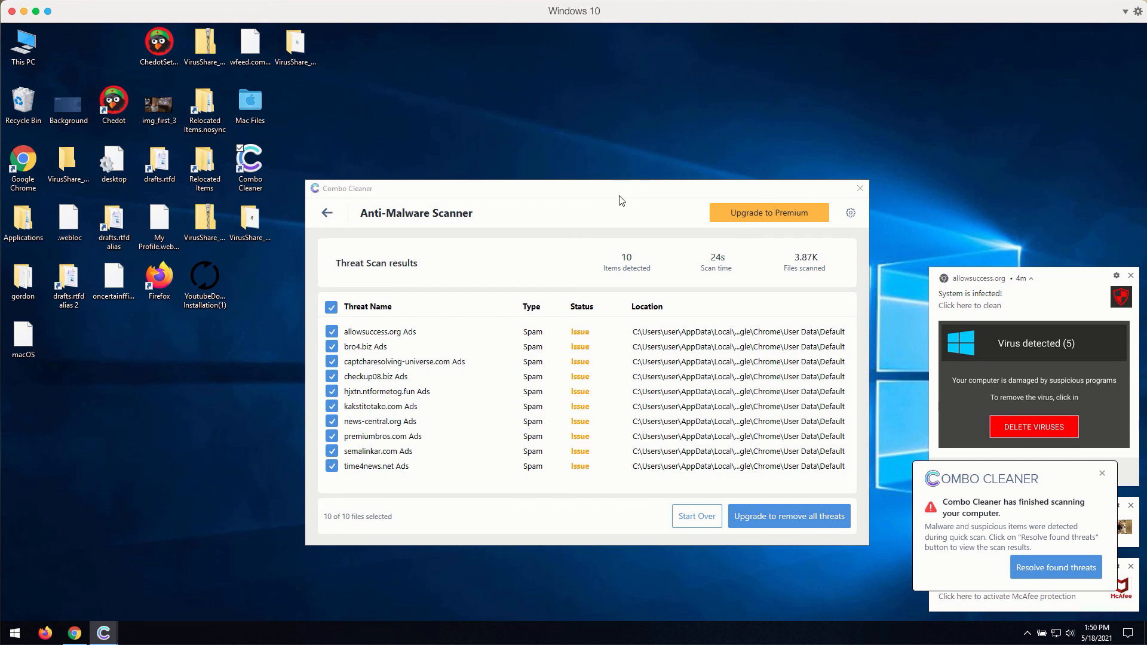
mouse_move(583, 198)
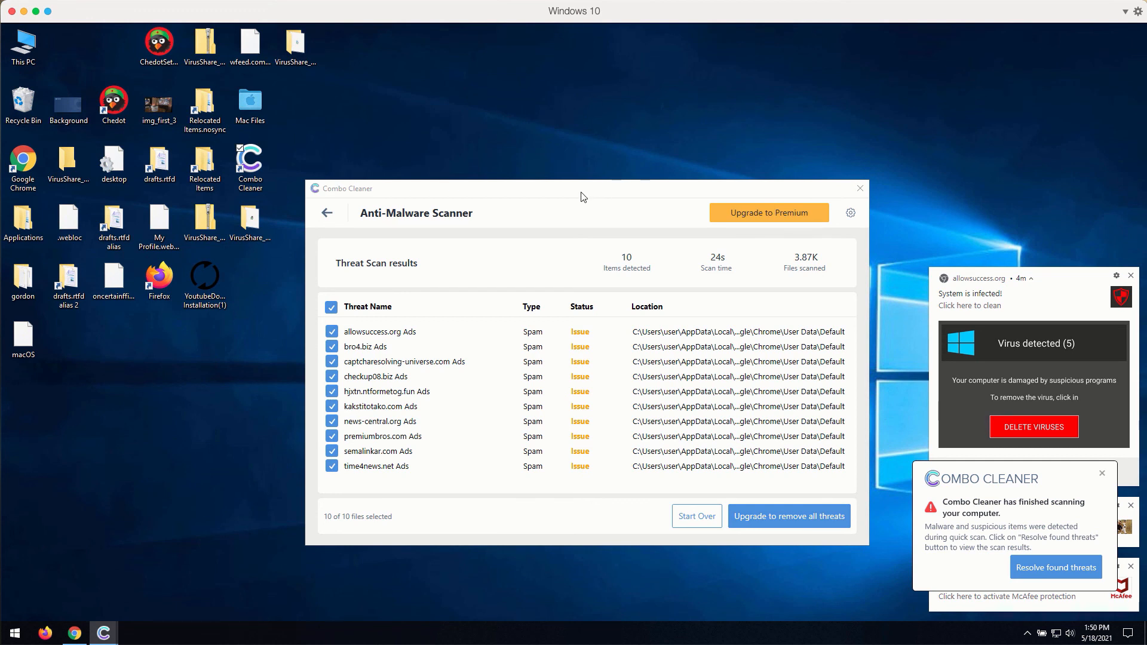
mouse_move(724, 221)
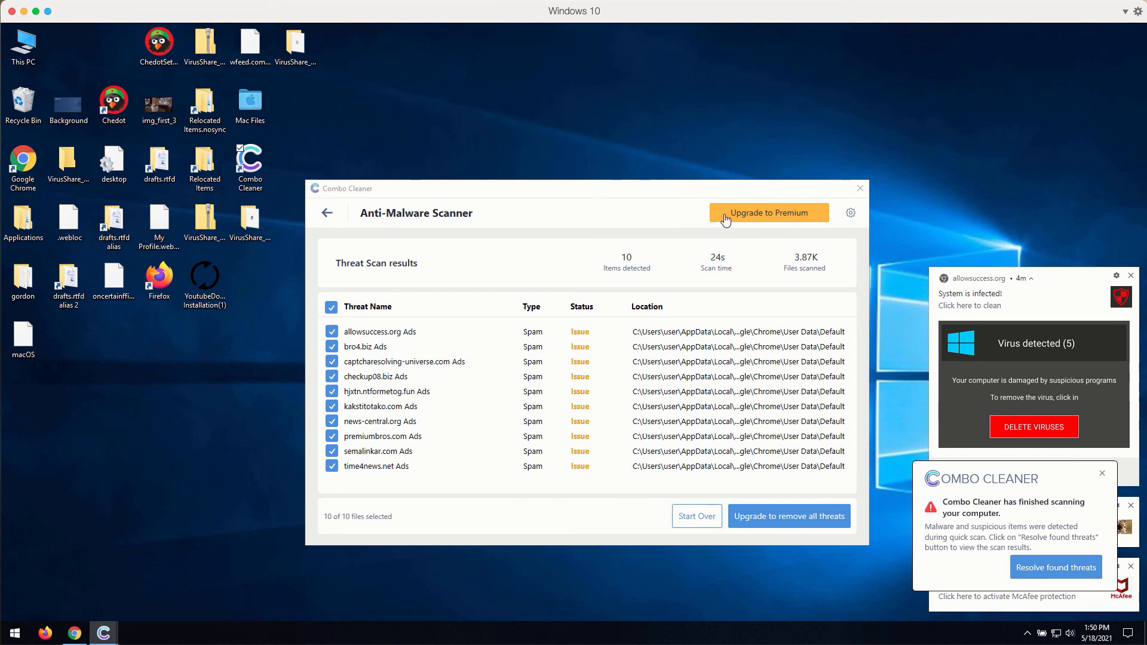